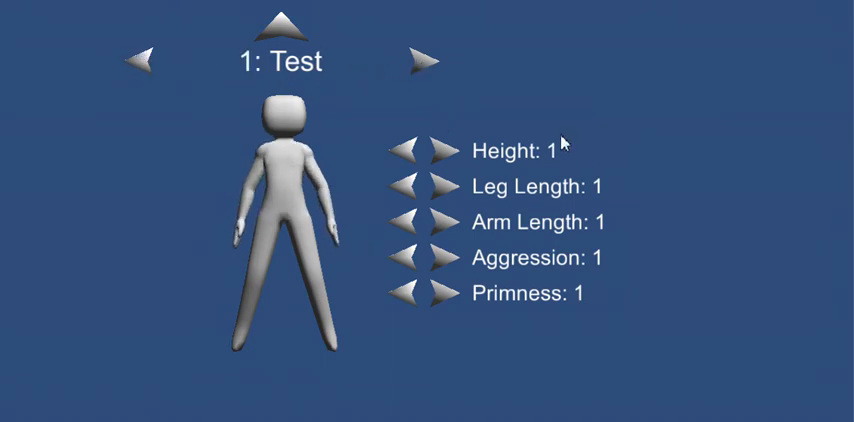
mouse_move(405, 190)
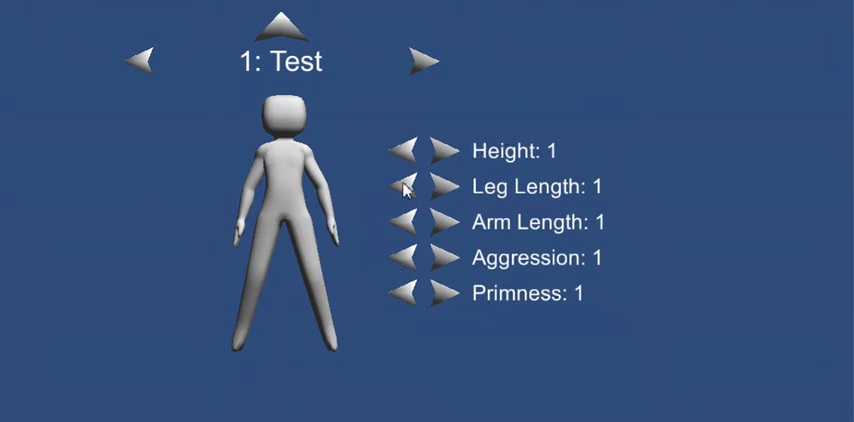
- Lower Height to 0.8, then try shorter and longer legs before returning Leg Length to 1
click(403, 150)
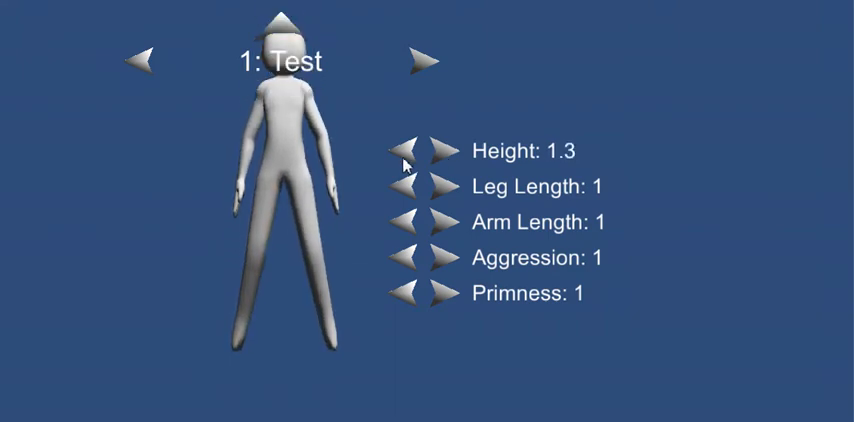
click(405, 149)
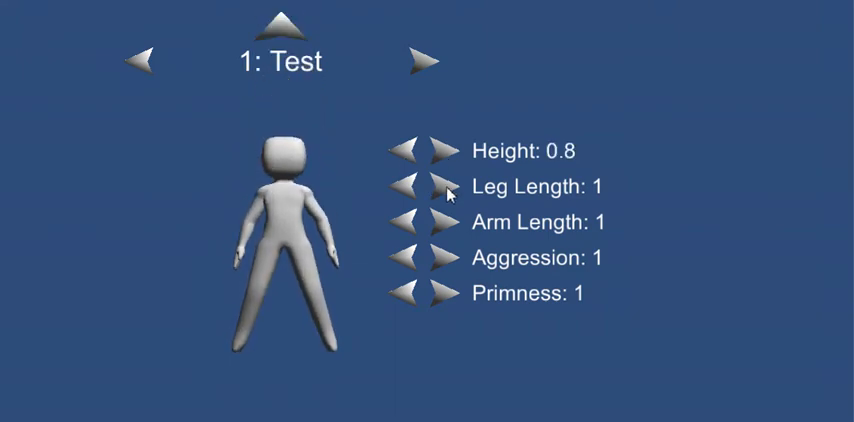
click(402, 187)
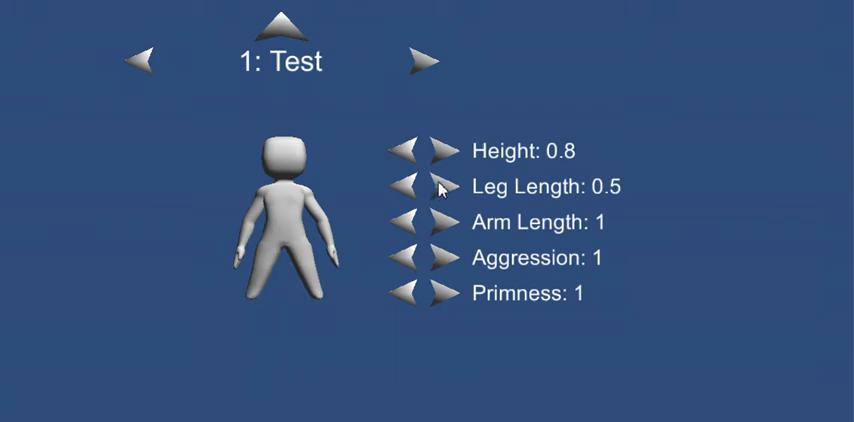
click(455, 186)
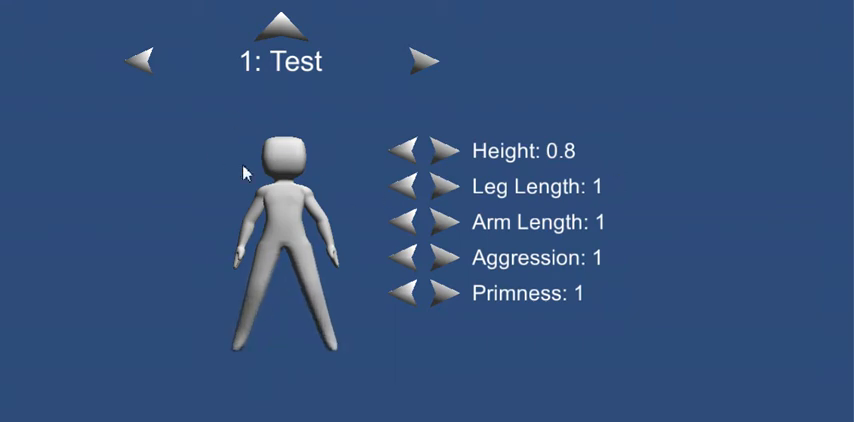
click(449, 187)
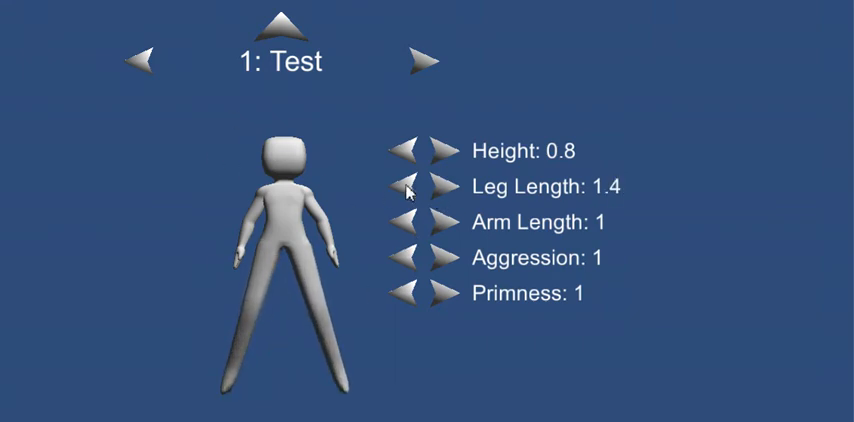
click(402, 186)
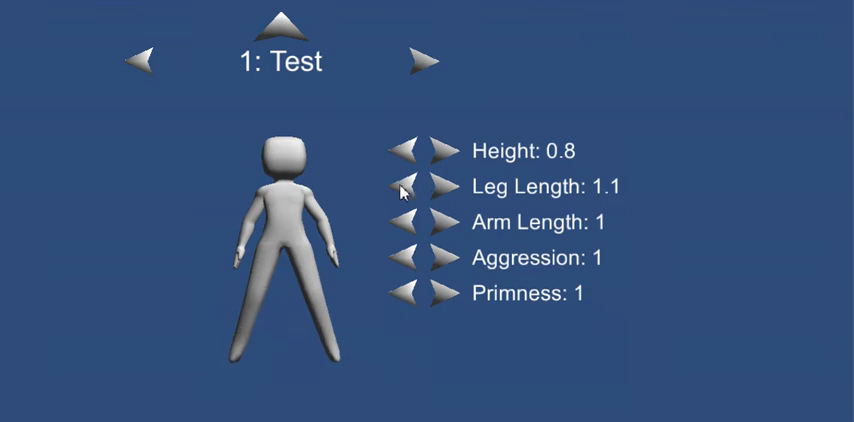
click(400, 186)
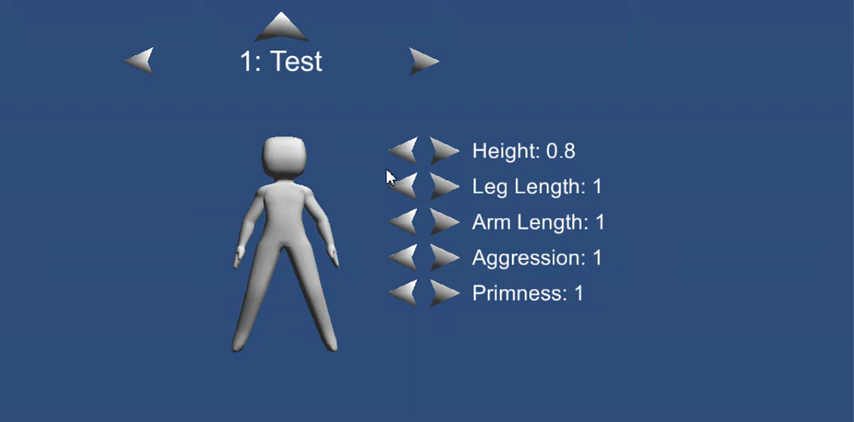
- Try shorter and longer arms, then return Arm Length to 1
click(401, 221)
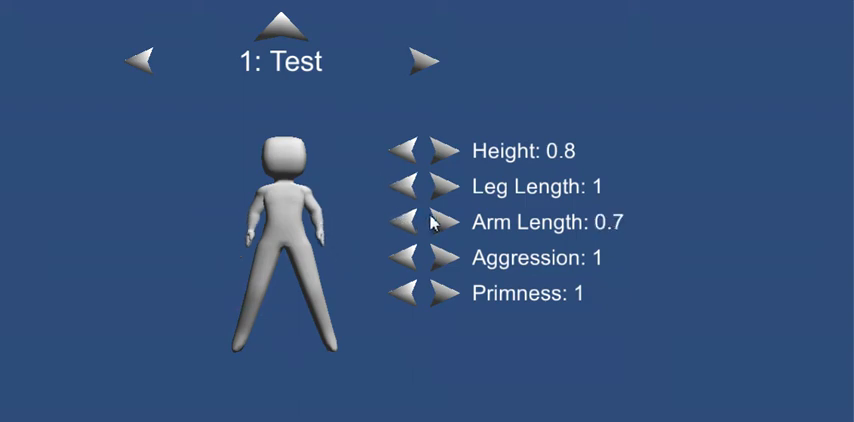
click(443, 222)
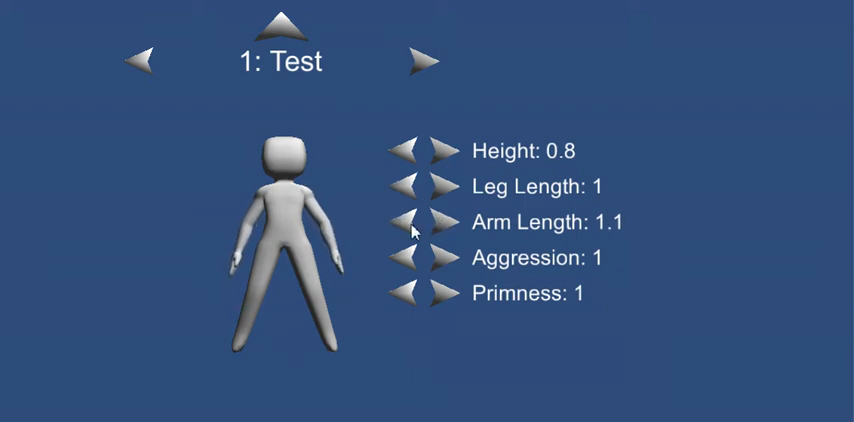
click(405, 219)
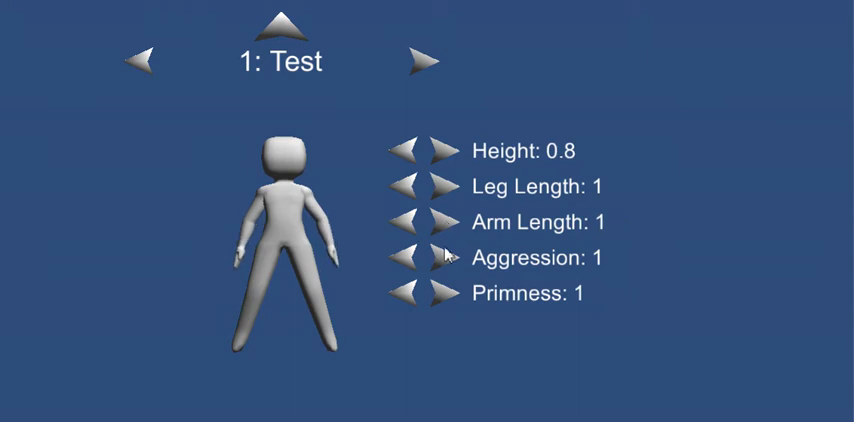
- Drop Aggression and Primness to 0 for a slimmer shape, and raise Leg Length to 1.3
click(404, 256)
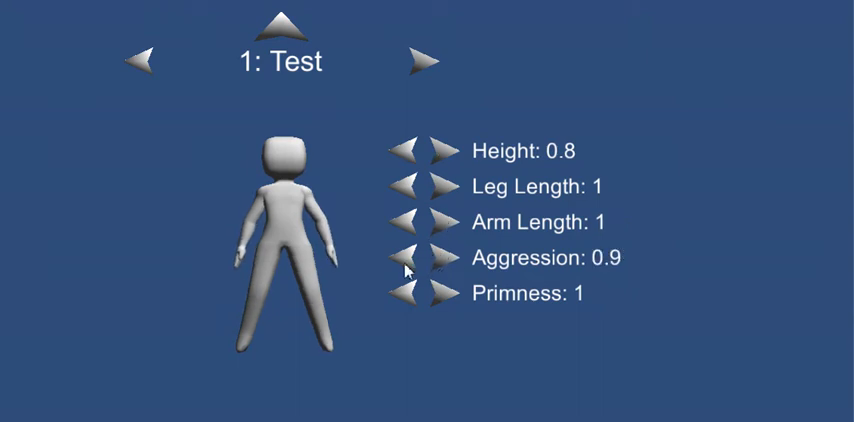
click(402, 257)
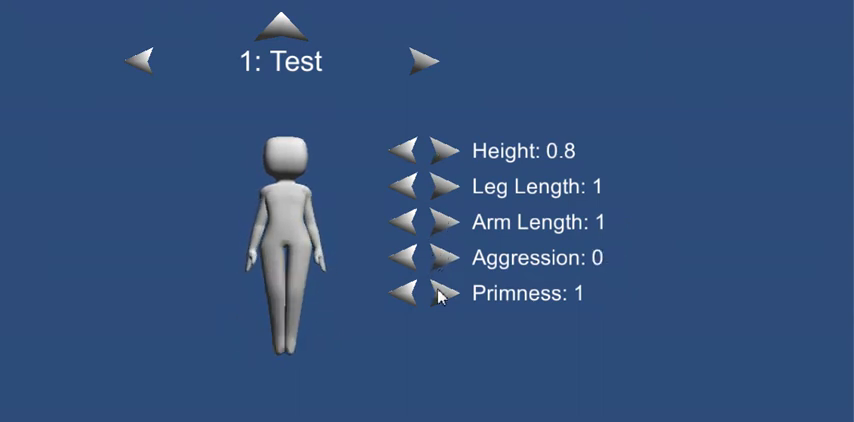
click(402, 292)
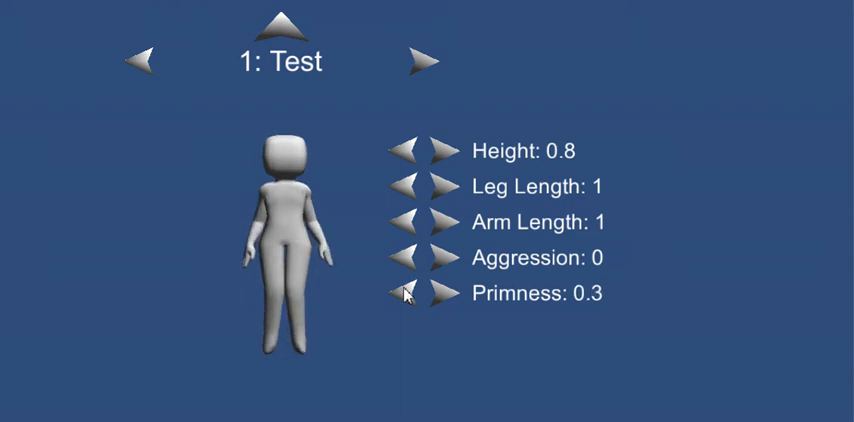
click(405, 293)
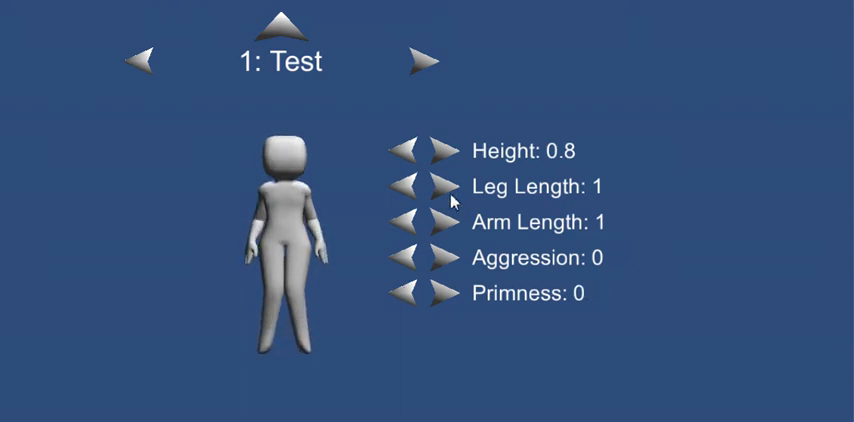
click(446, 186)
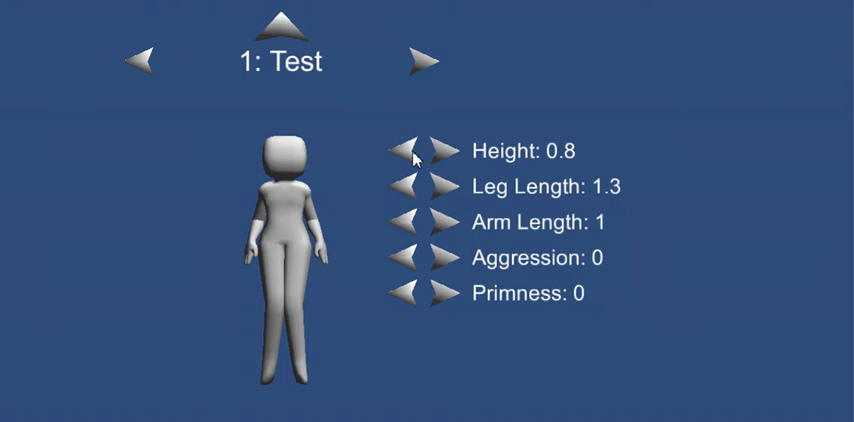
- Give the character a short, stocky build: Height 0.7, Leg Length 0.8, Aggression 1
click(448, 150)
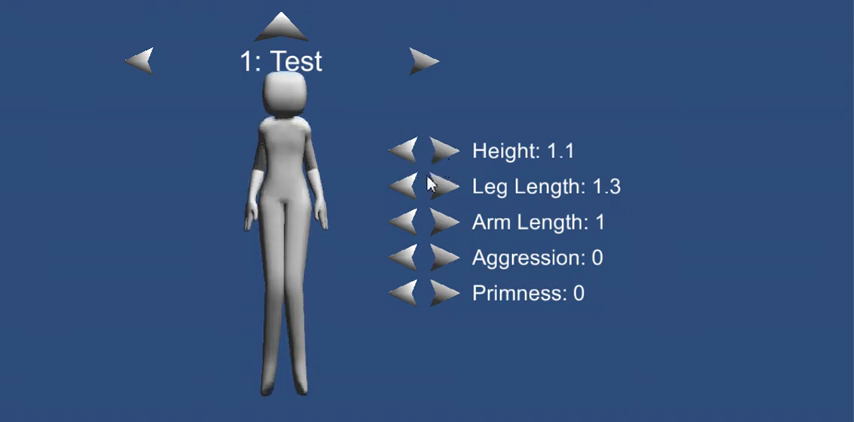
click(402, 150)
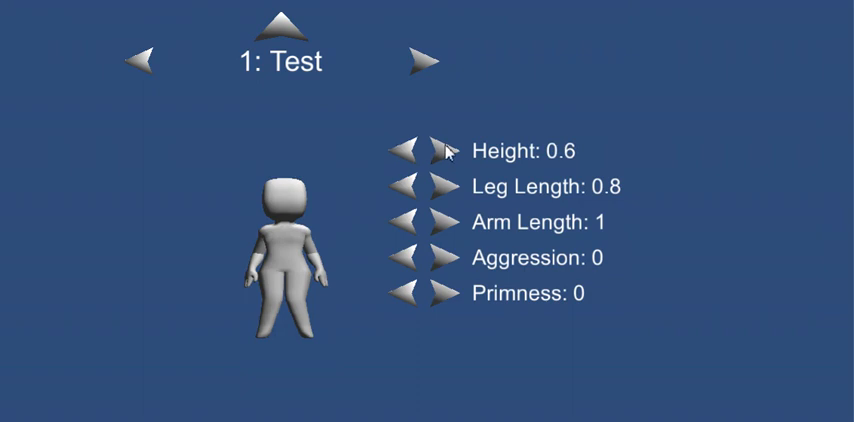
click(446, 149)
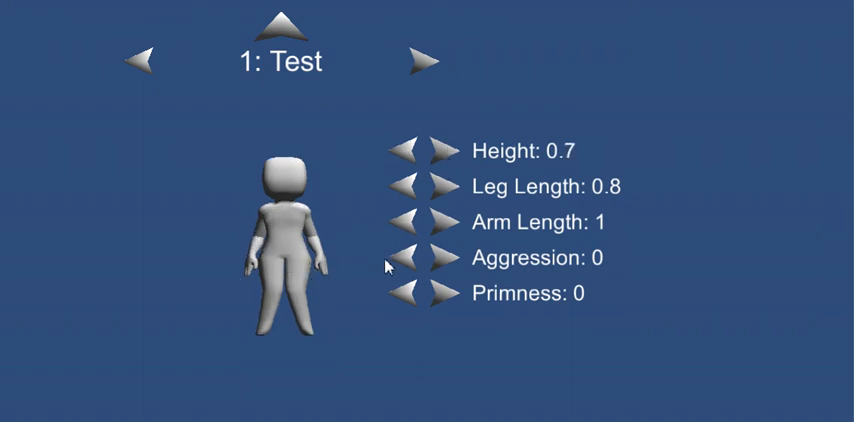
click(447, 258)
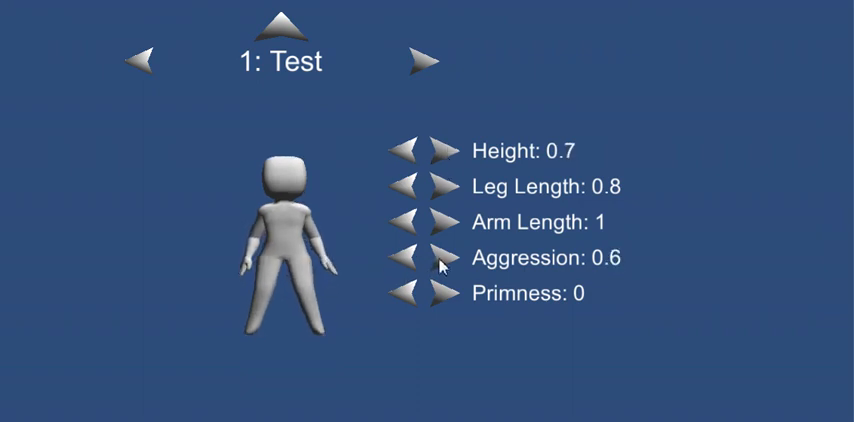
click(446, 257)
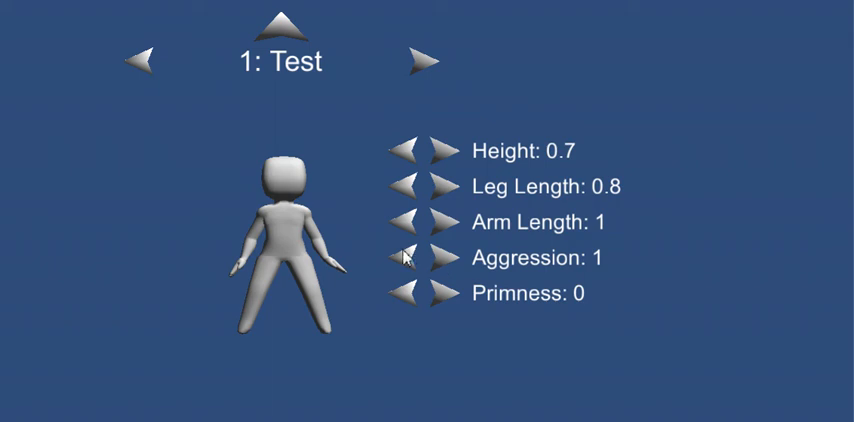
- Try Primness values from -0.2 up to 0.5, settling on 0.1
click(447, 295)
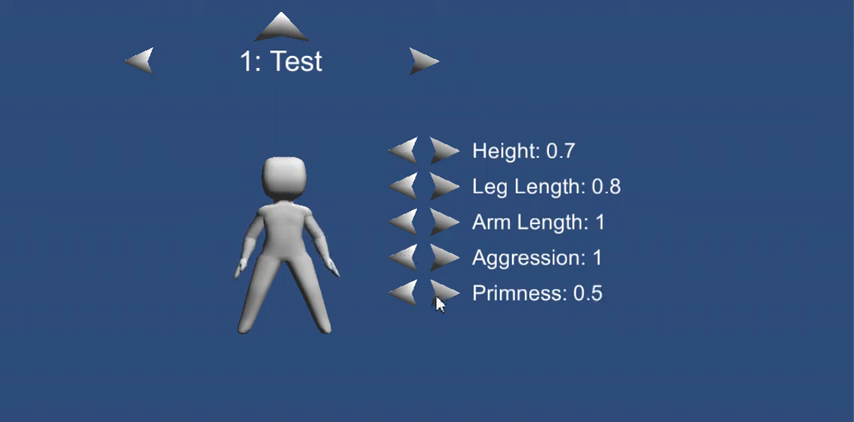
click(445, 297)
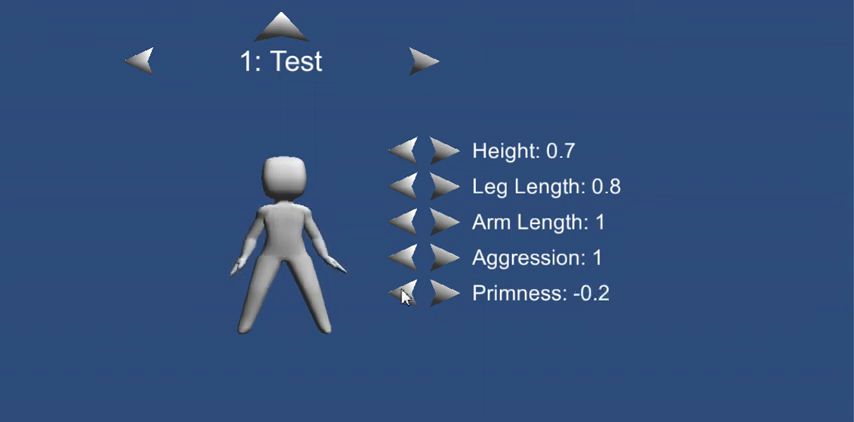
click(447, 293)
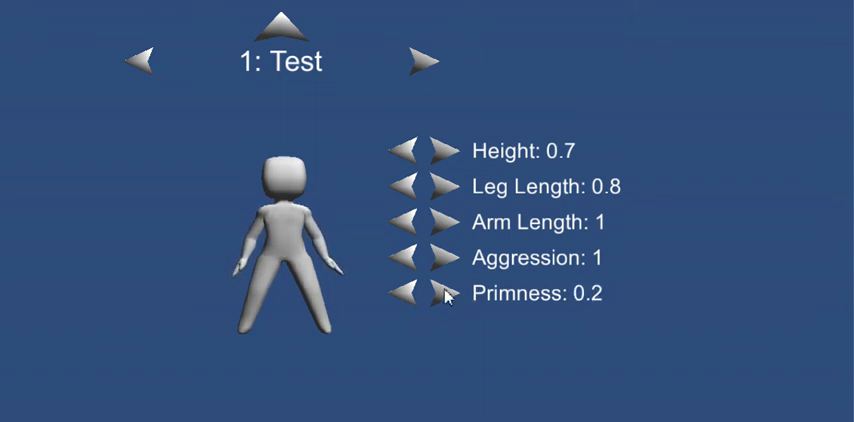
click(447, 293)
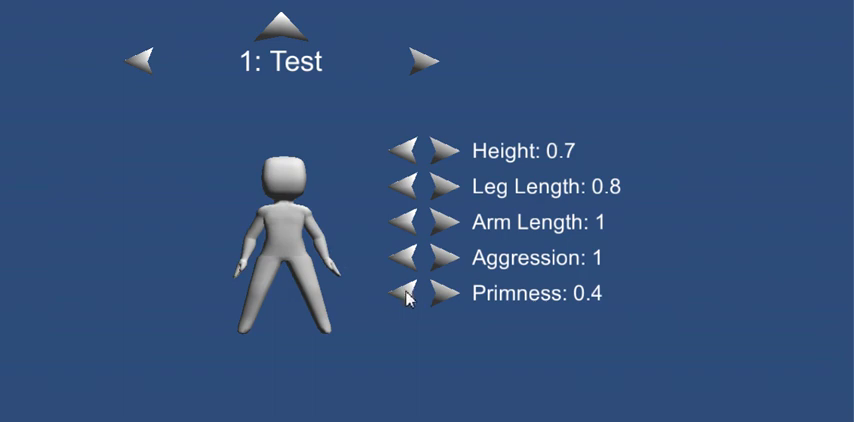
click(405, 294)
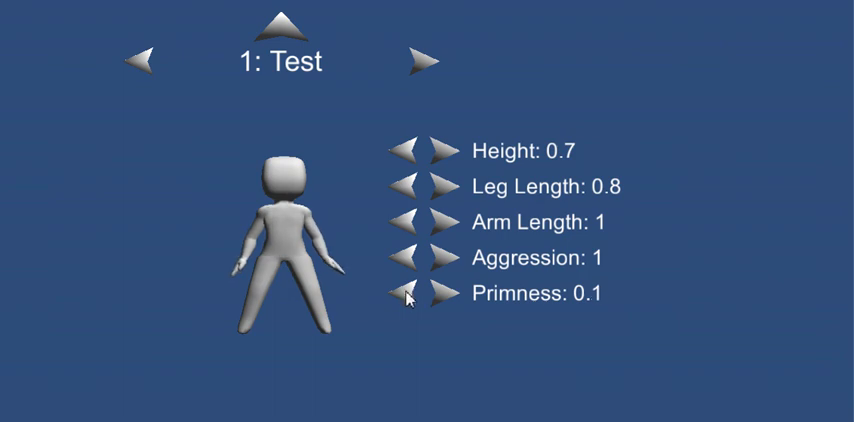